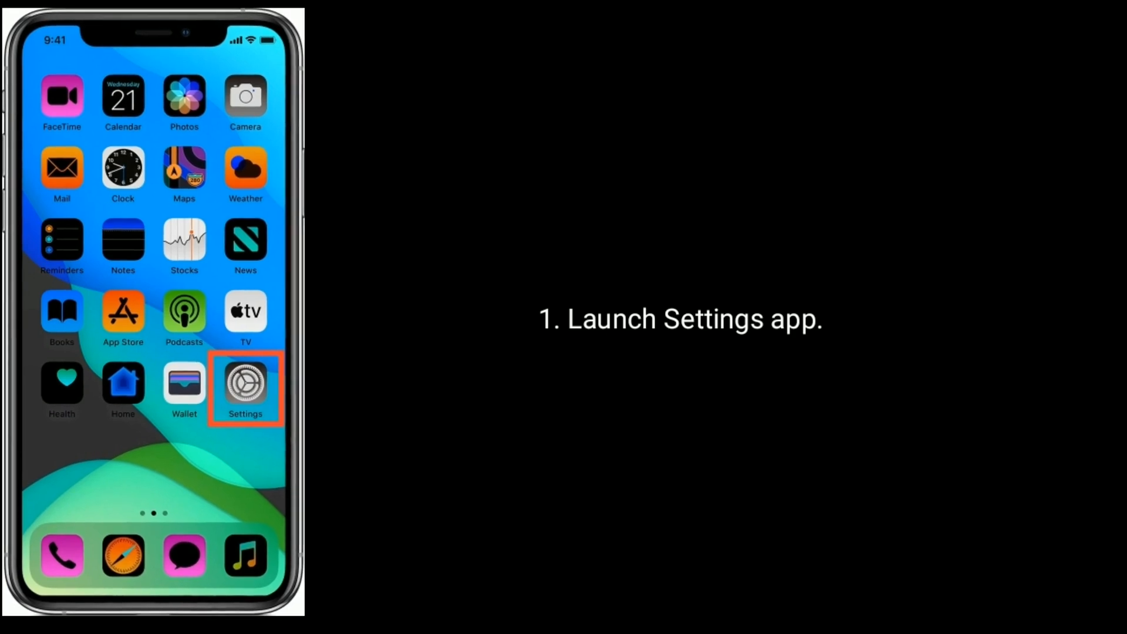
Launch Settings and turn Airplane Mode on from the main list
click(244, 384)
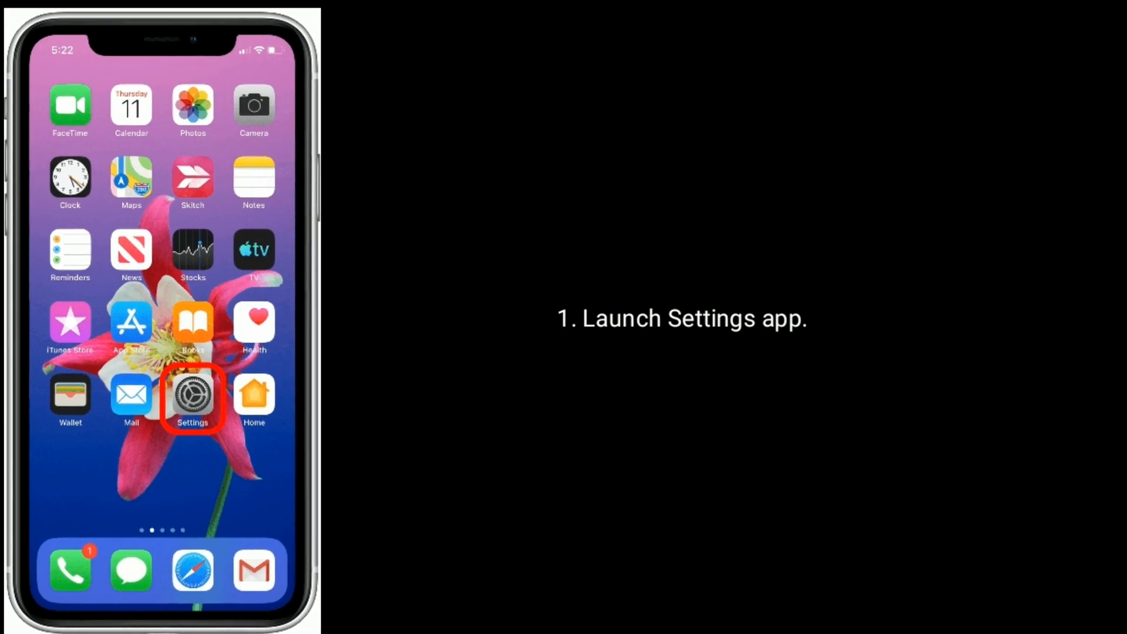
click(192, 397)
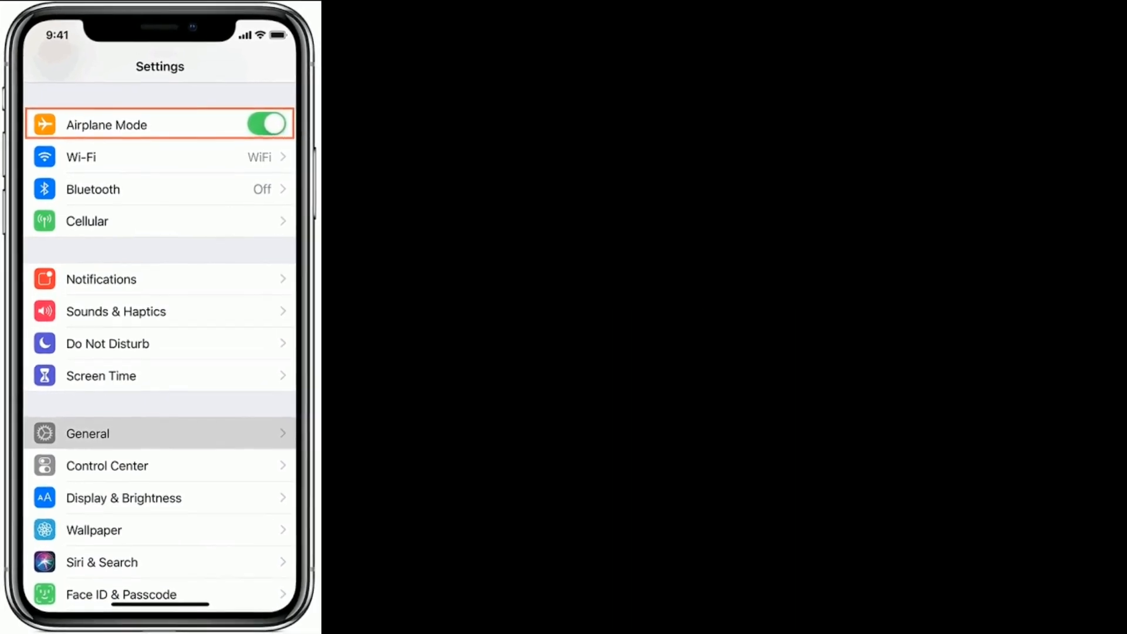
click(266, 124)
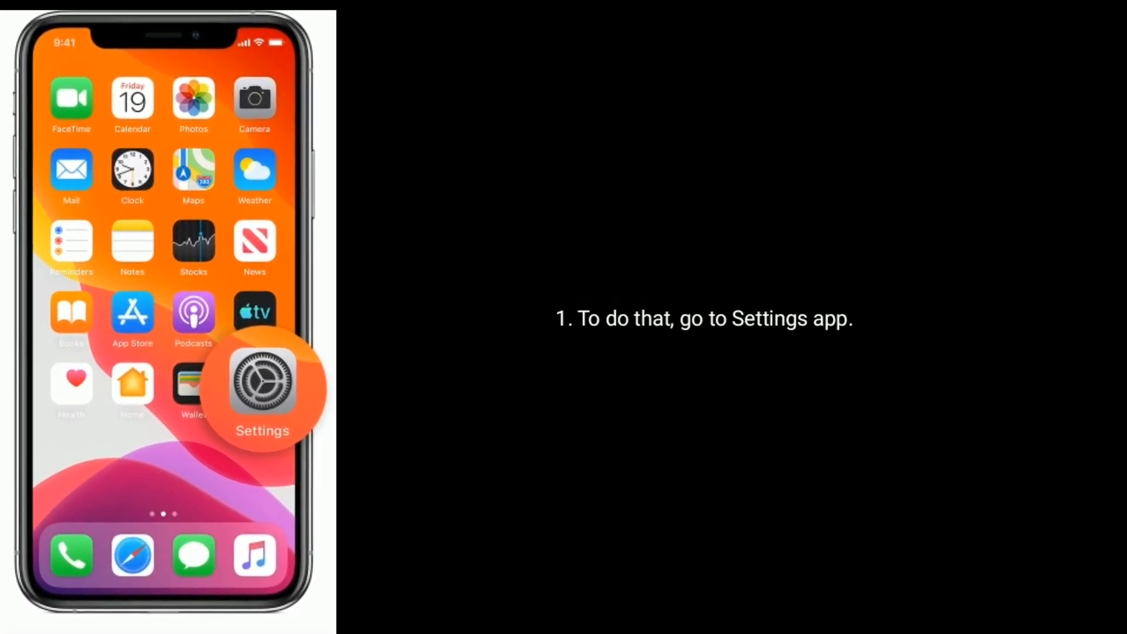
Go to Settings > iTunes & App Store and tap the Apple ID at the top
click(262, 388)
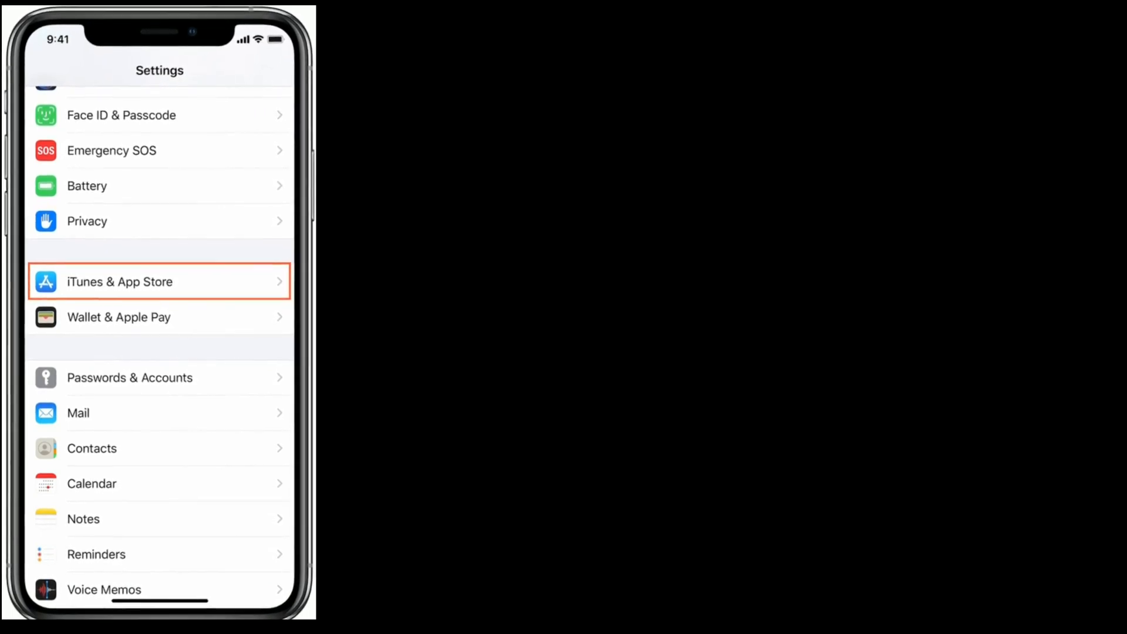
click(159, 281)
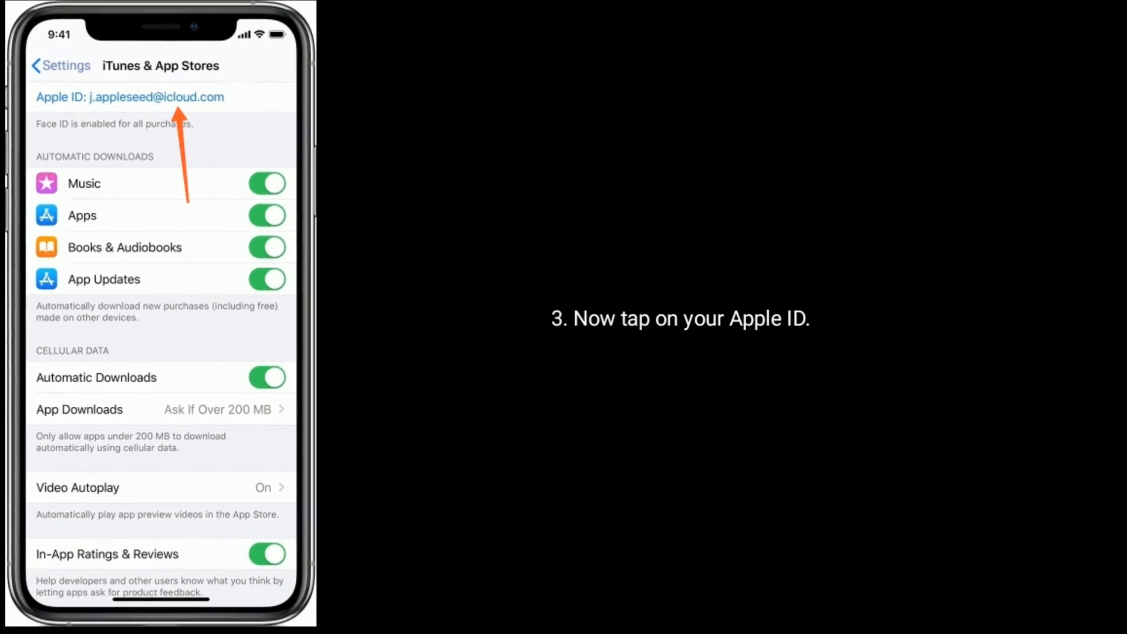
click(130, 96)
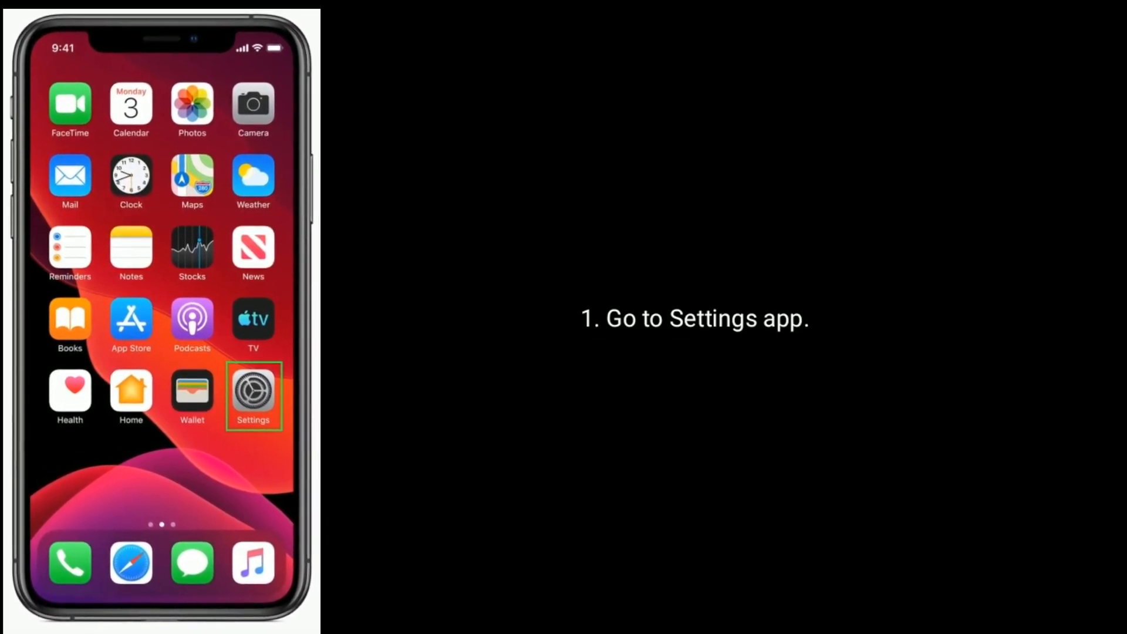
Go to Settings > General > Reset and choose Reset Network Settings
click(253, 394)
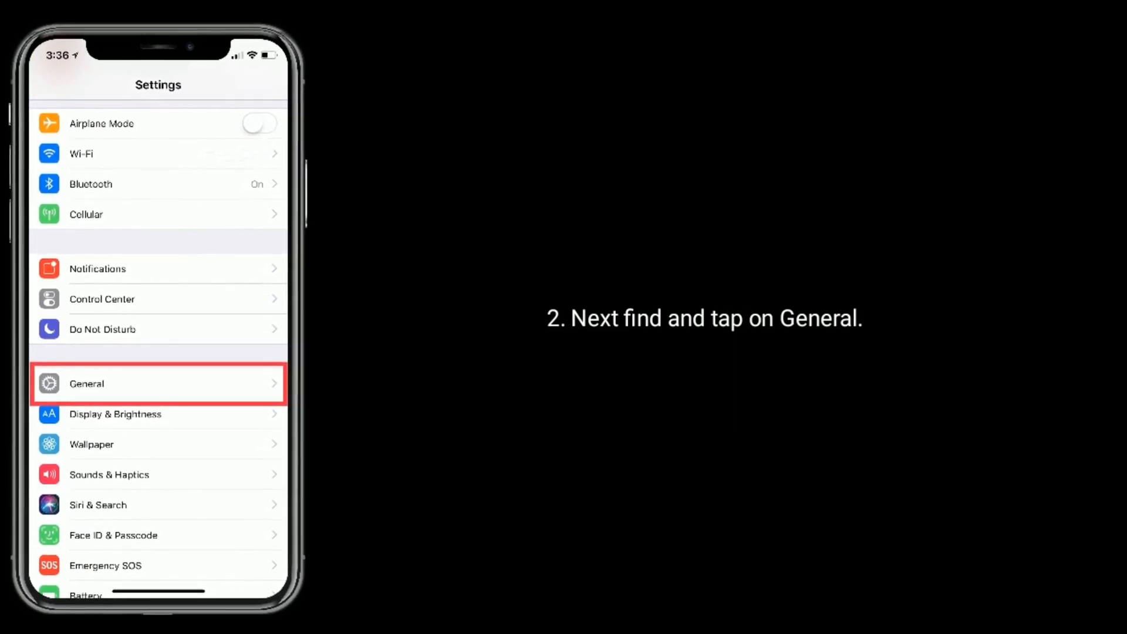
click(158, 384)
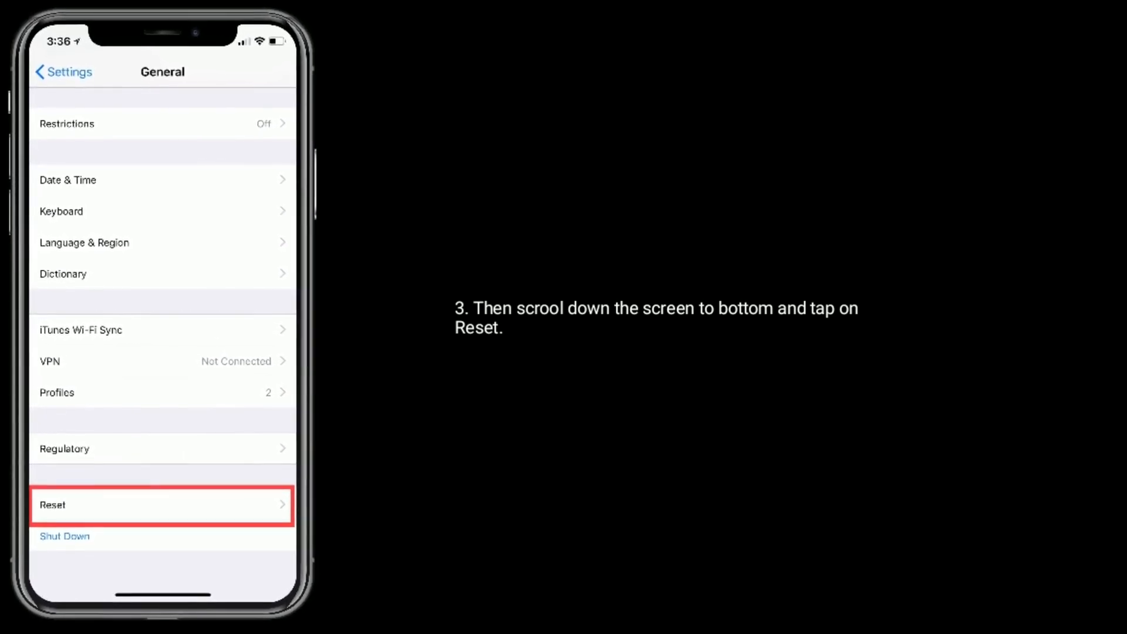
click(161, 504)
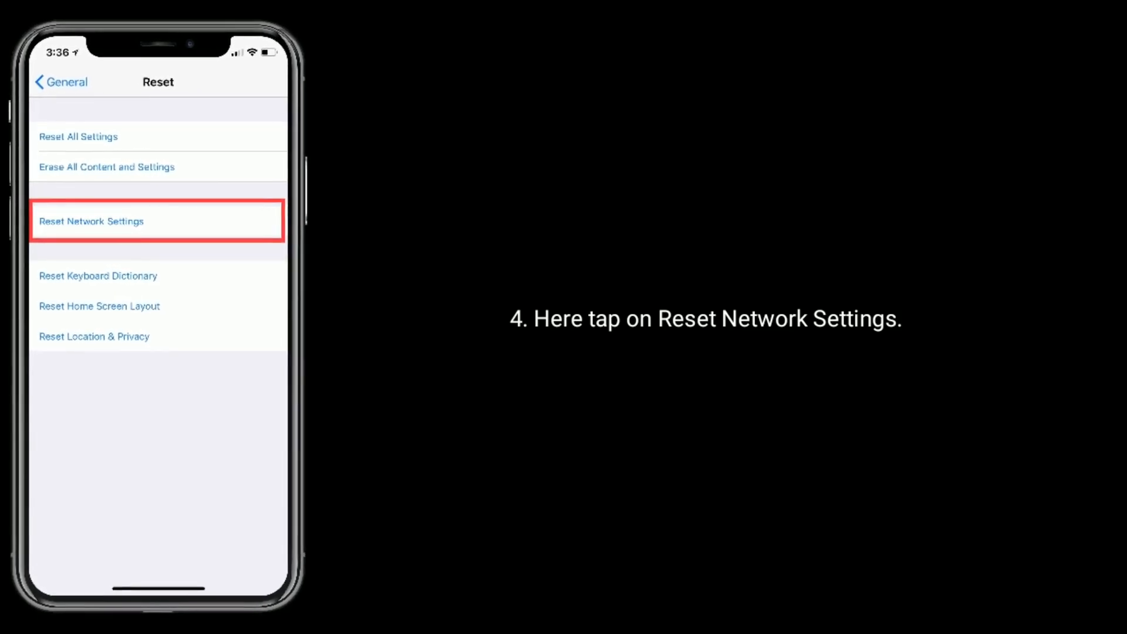
click(91, 221)
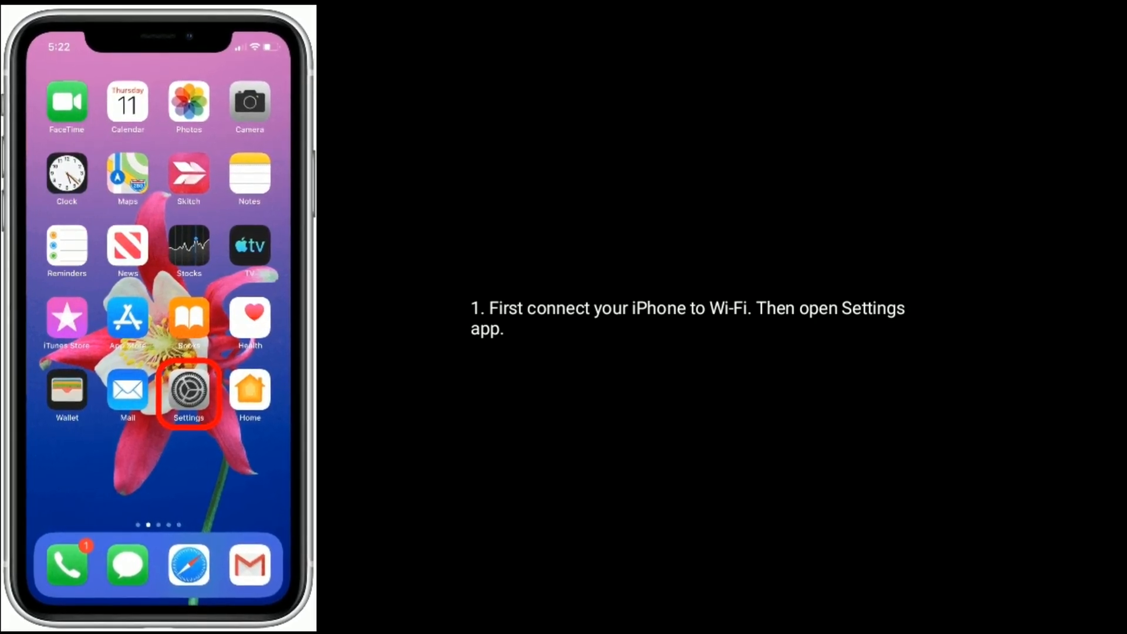
Go to Settings > General and check the pending Software Update
click(188, 393)
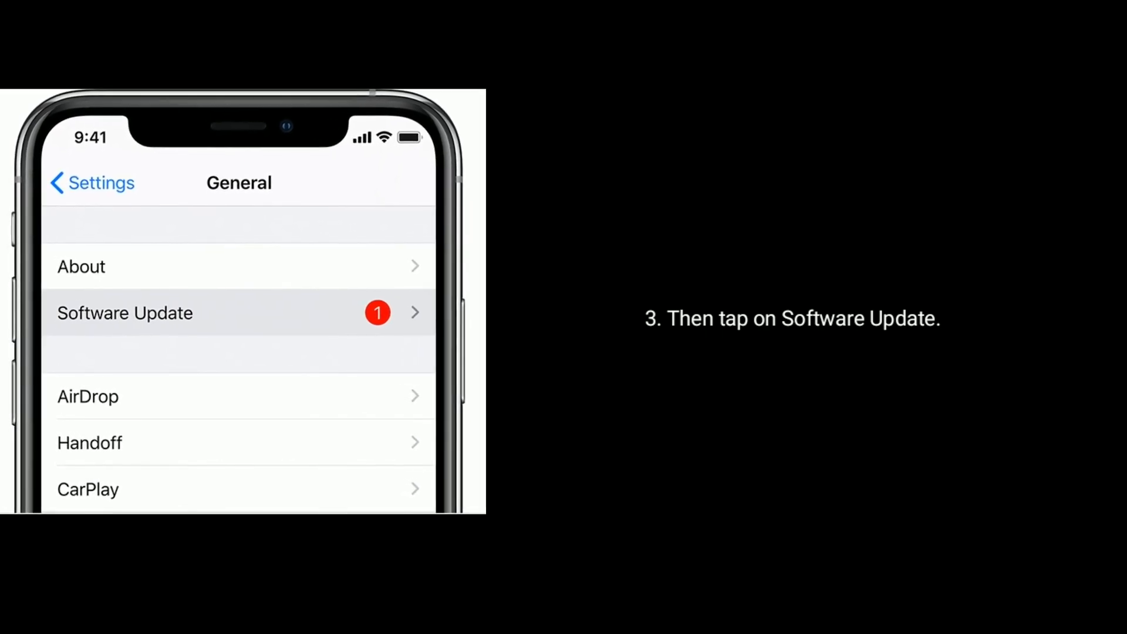
click(124, 312)
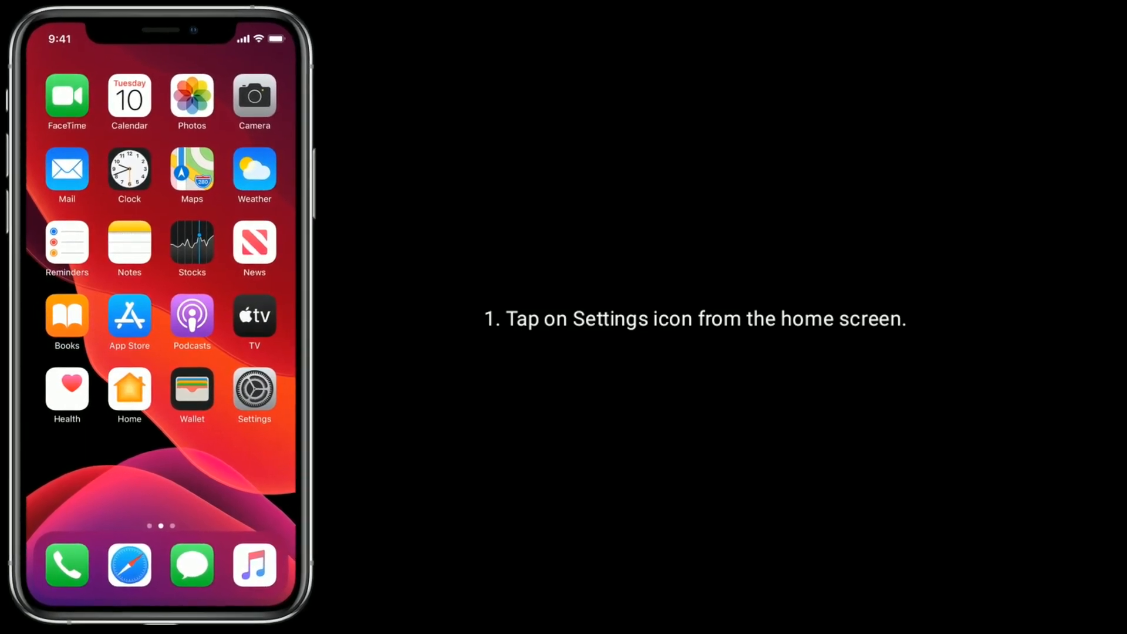
From the Apple ID page, choose Sign Out and confirm turning off Find My iPhone
click(254, 389)
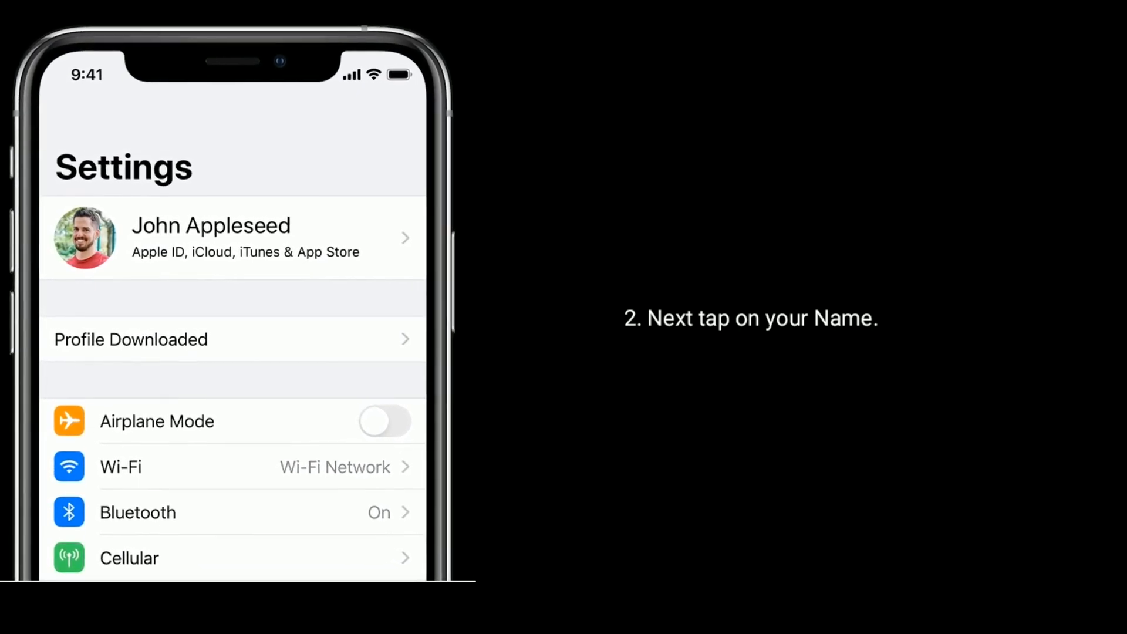
click(210, 237)
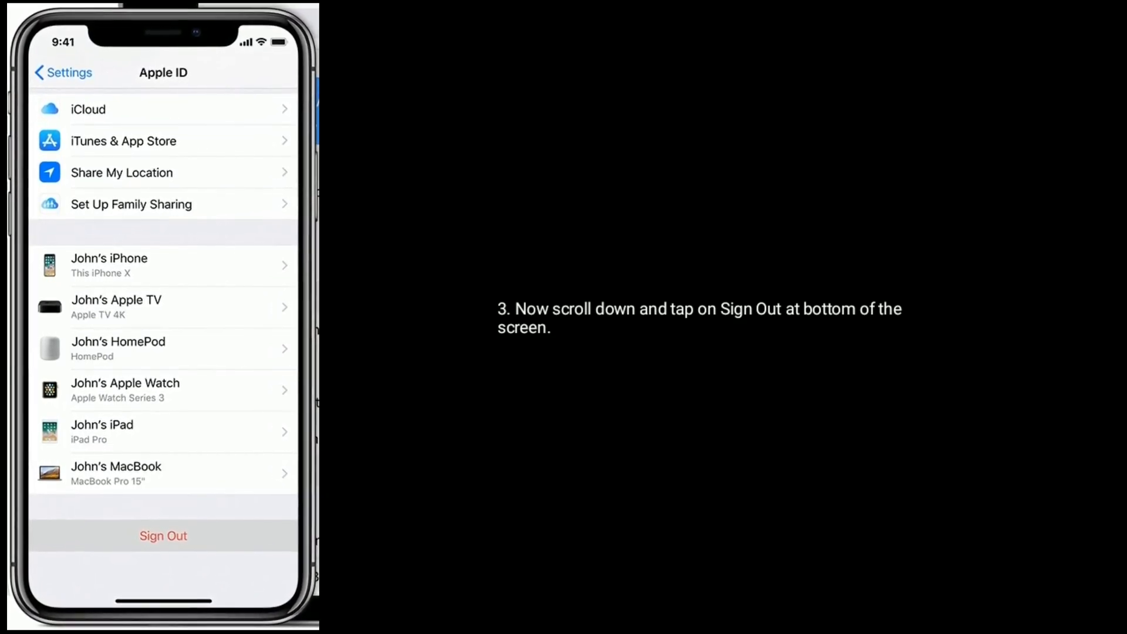
click(162, 536)
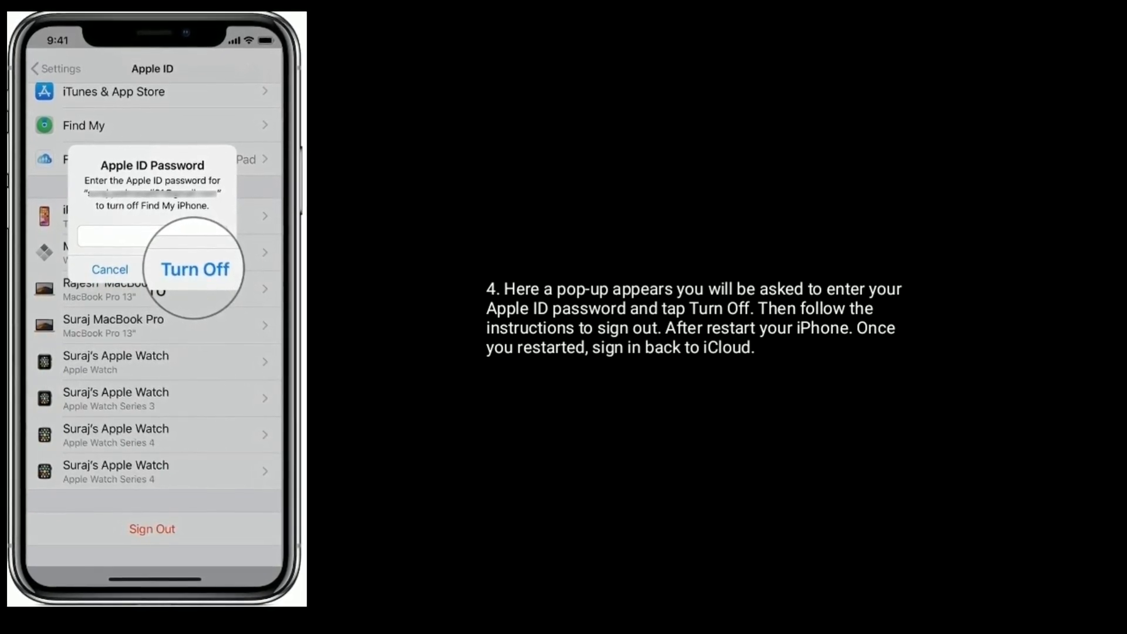
click(195, 269)
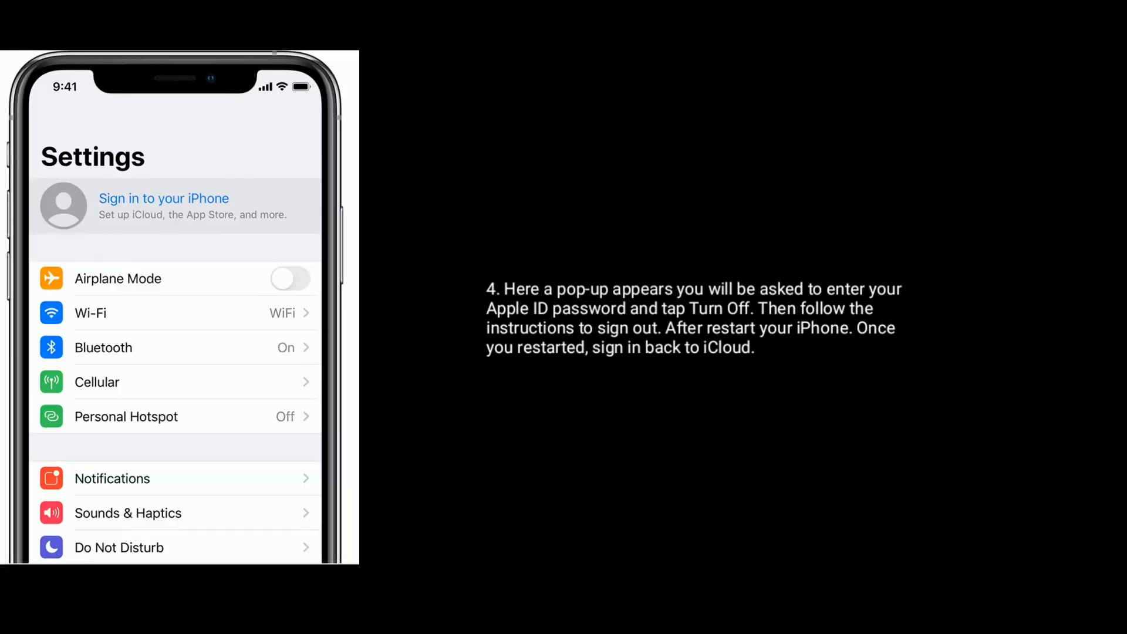